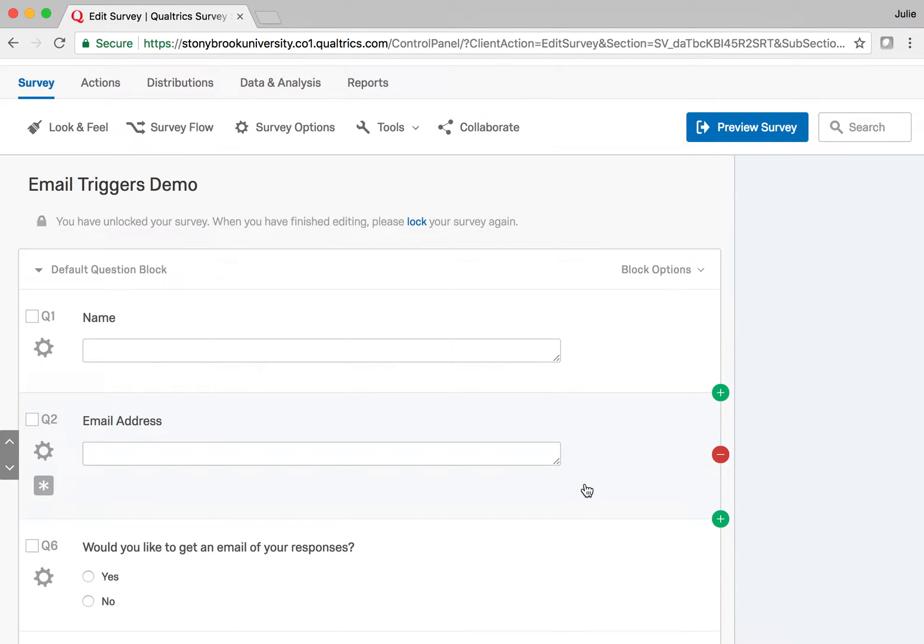
- Reach the Email Triggers option under the survey's Tools > Triggers menu
{"action": "scroll", "scroll_direction": "down", "scroll_amount": 3}
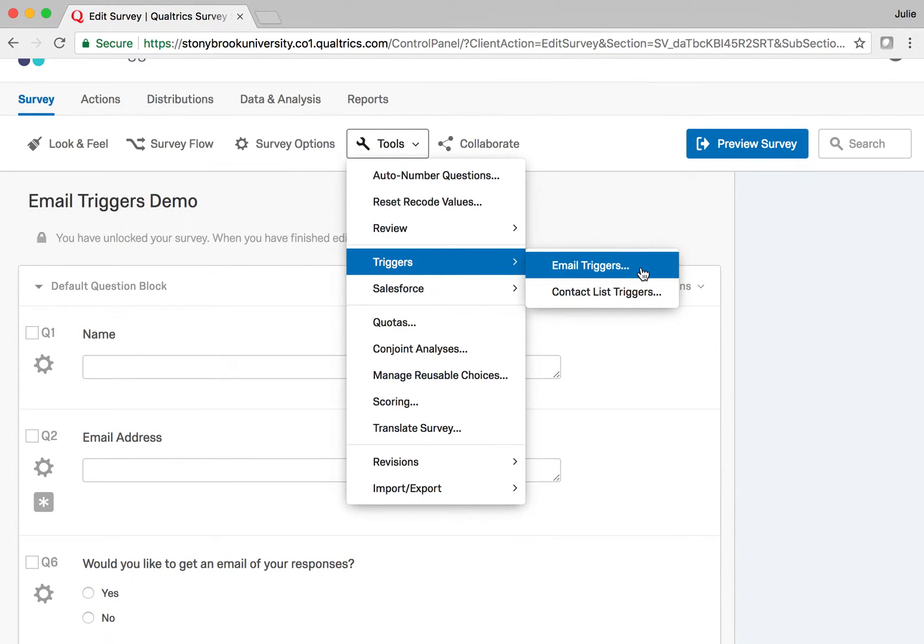
- Start an email trigger whose message reads "Dear ," and "Here are your responses:"
{"action": "left_click", "coordinate": [589, 264]}
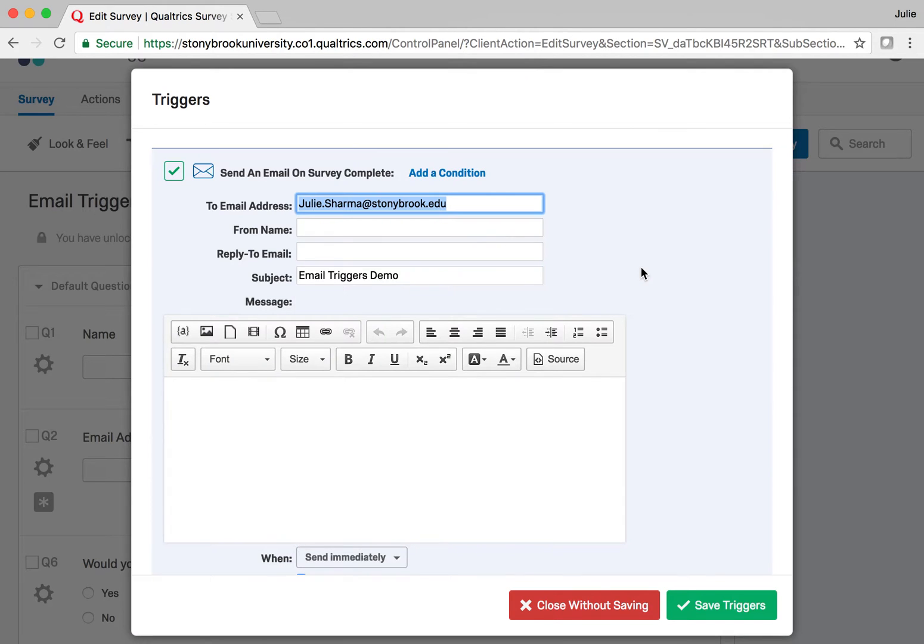
{"action": "mouse_move", "coordinate": [502, 465]}
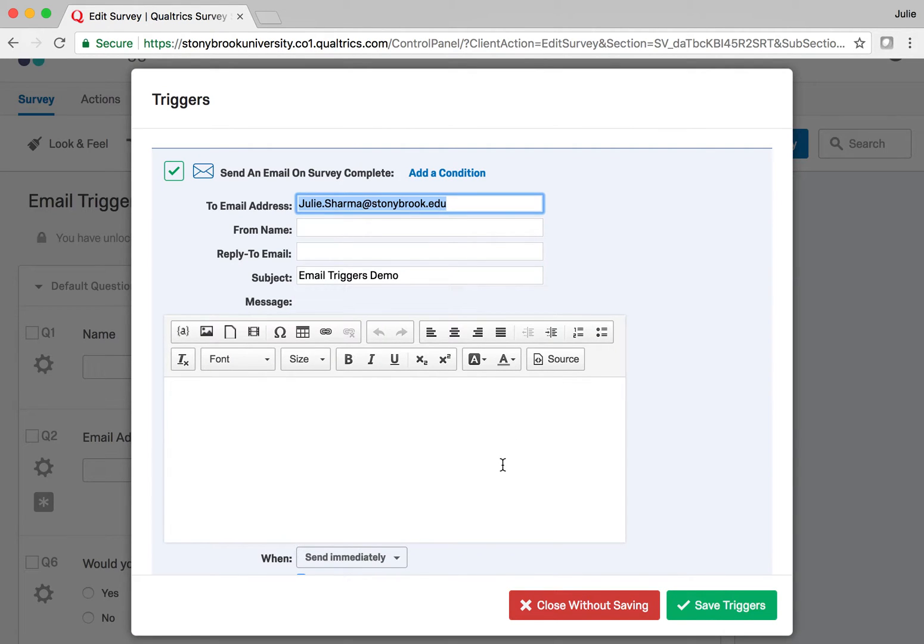
{"action": "mouse_move", "coordinate": [307, 465]}
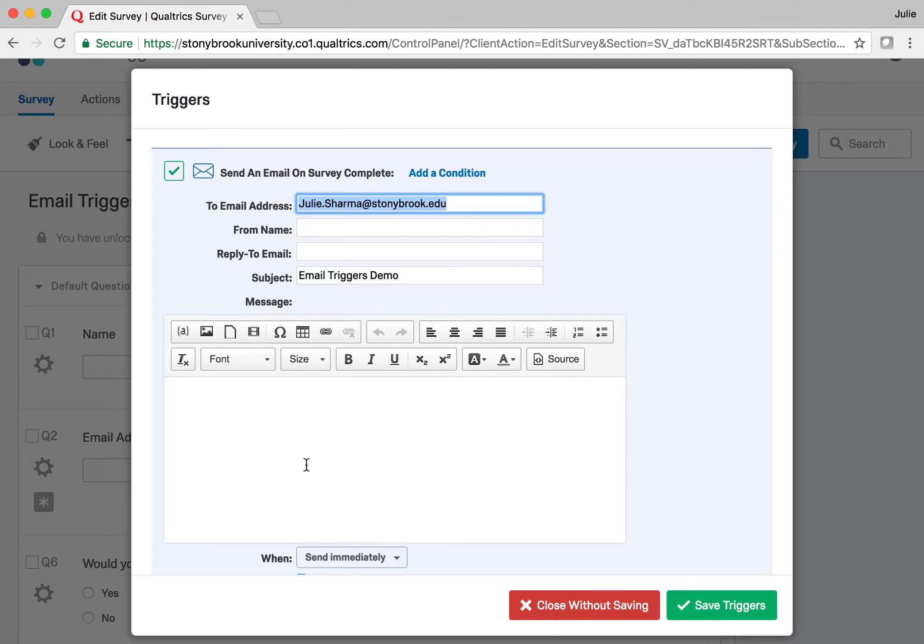
{"action": "type", "text": "D"}
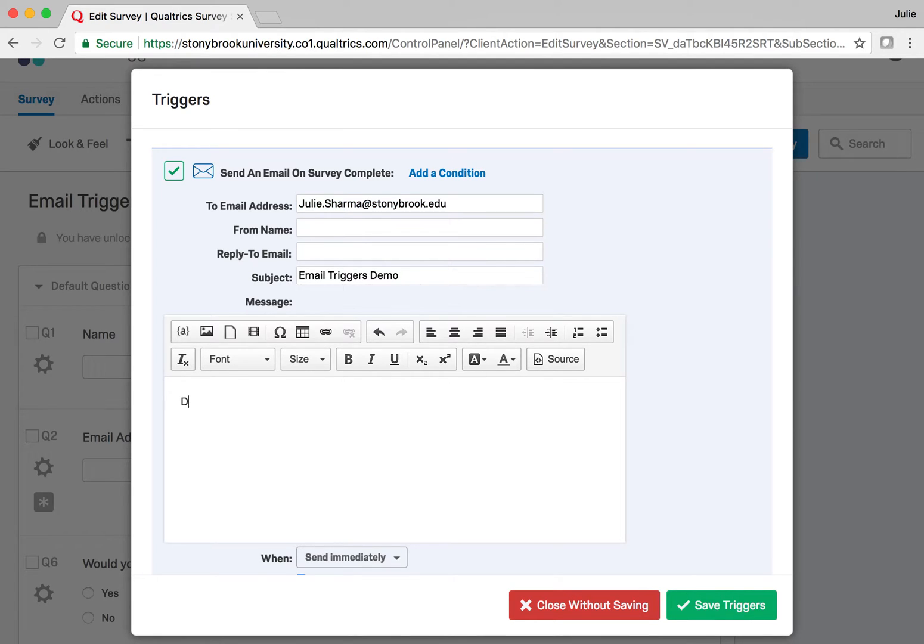
{"action": "type", "text": "ear ,"}
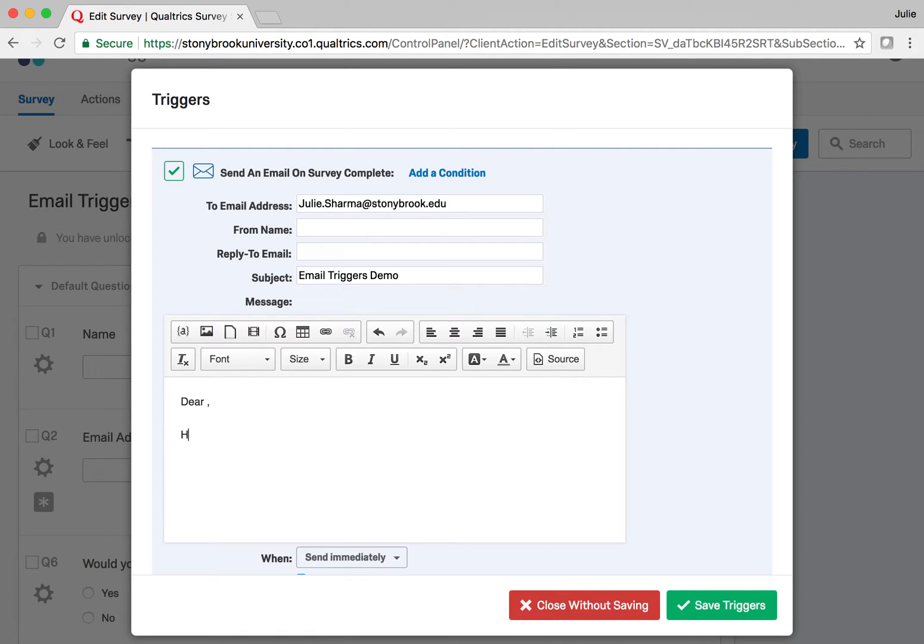
{"action": "type", "text": "ere are your respeo"}
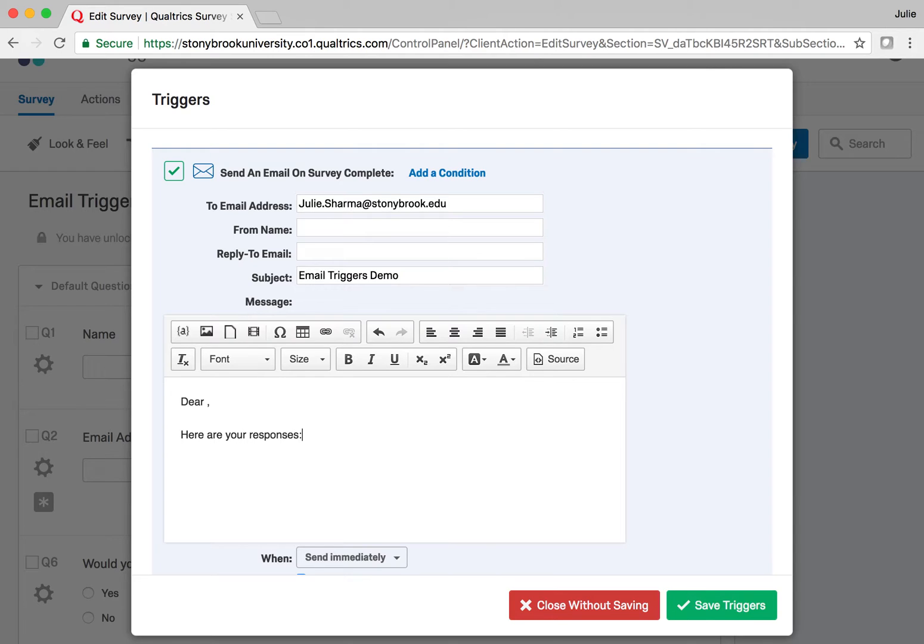
- Enable Show Full Question Text for the response report and place the cursor after "Dear"
{"action": "scroll", "scroll_direction": "down", "scroll_amount": 3}
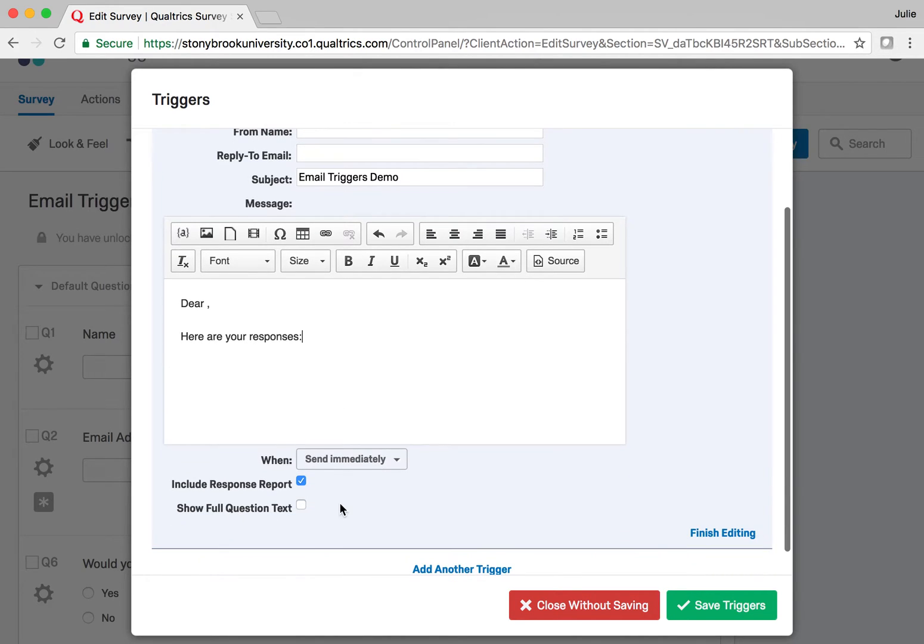
{"action": "mouse_move", "coordinate": [300, 498]}
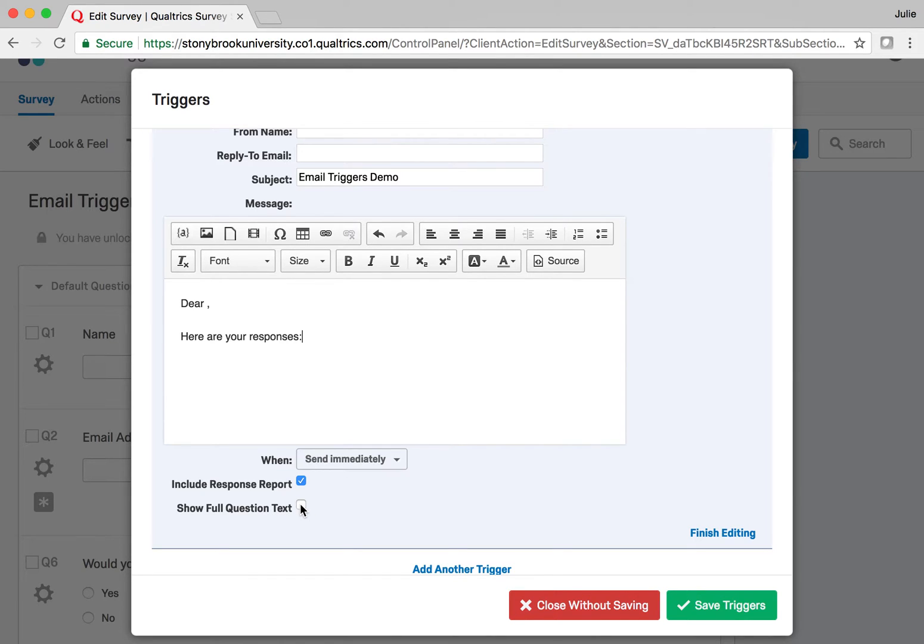
{"action": "left_click", "coordinate": [300, 506]}
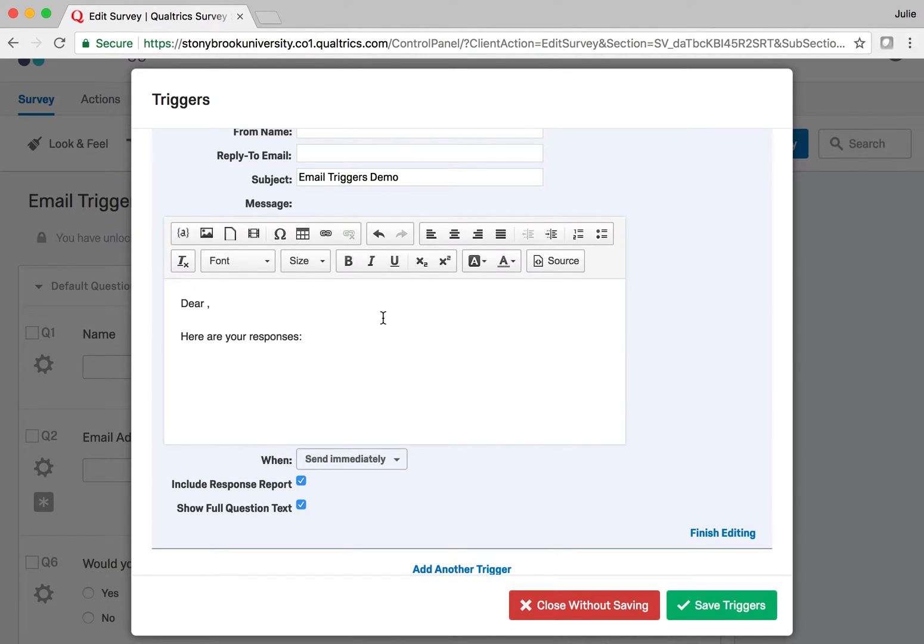
{"action": "scroll", "scroll_direction": "up", "scroll_amount": 3}
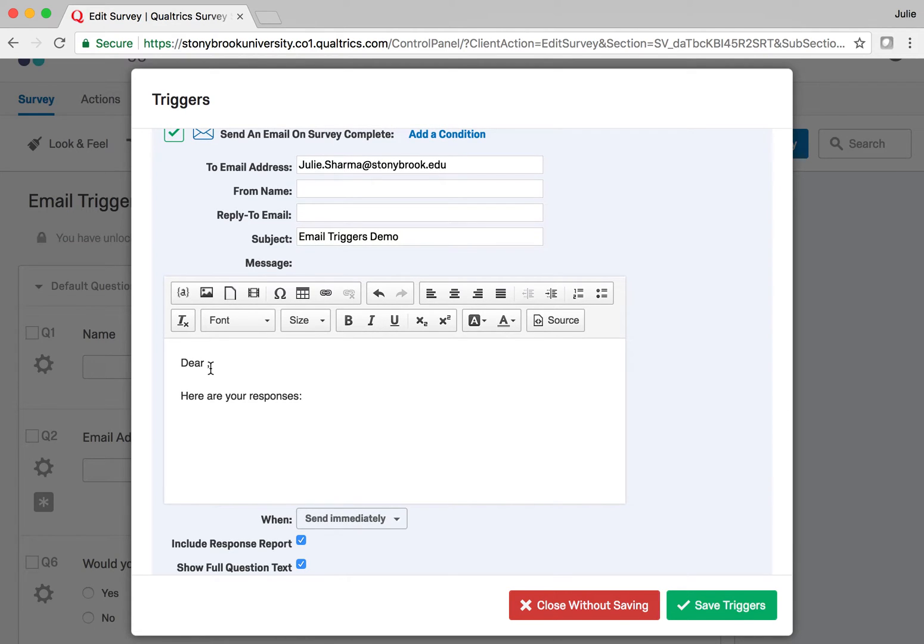
{"action": "left_click", "coordinate": [209, 363]}
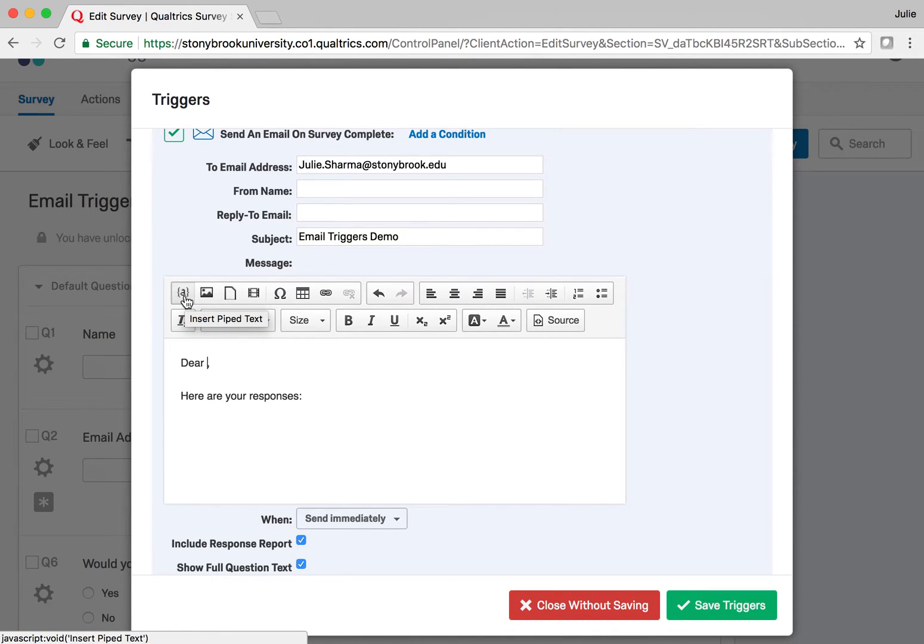
- Pipe the Q1 Name answer into the greeting and select the To Email Address field for clearing
{"action": "left_click", "coordinate": [182, 293]}
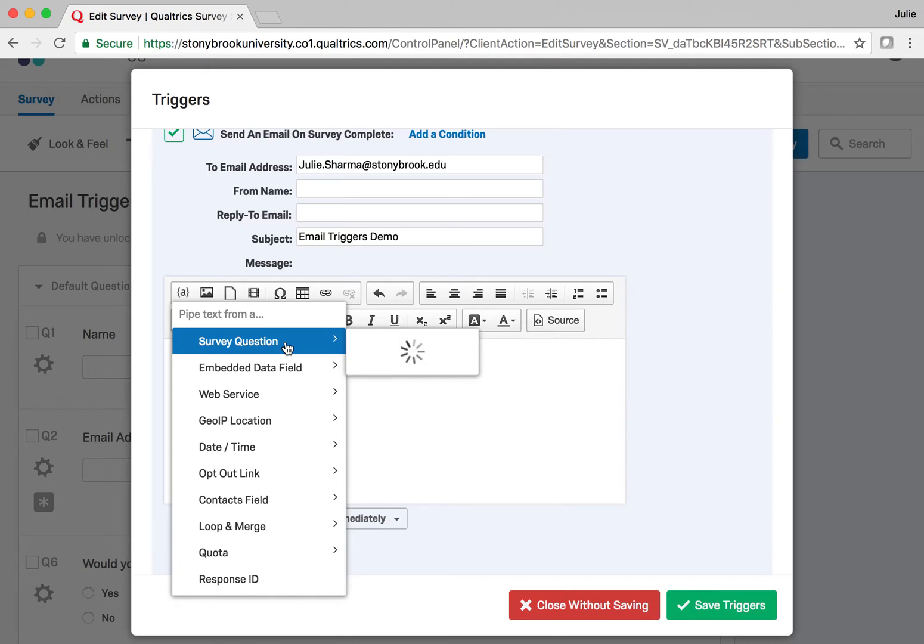
{"action": "left_click", "coordinate": [258, 341]}
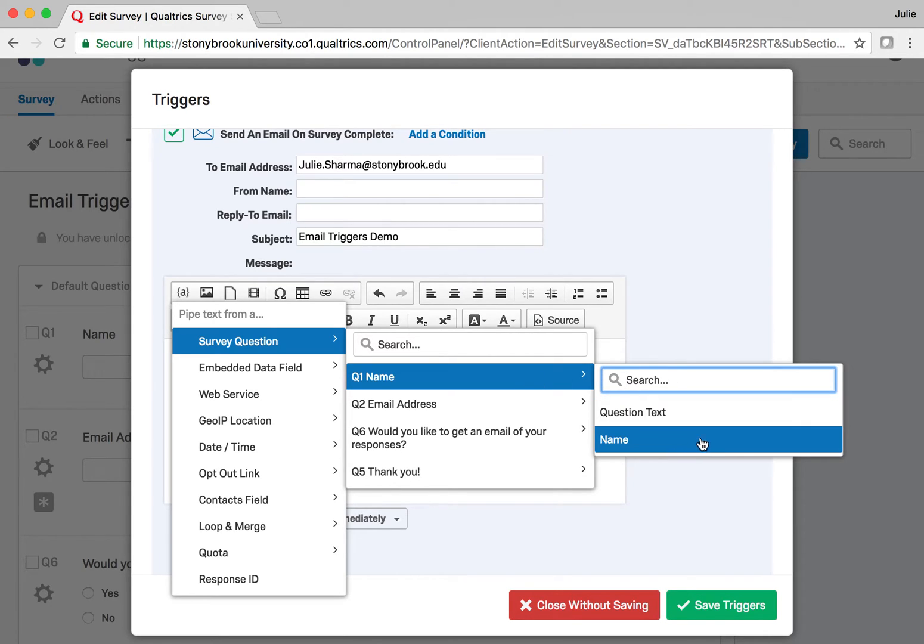
{"action": "mouse_move", "coordinate": [723, 446]}
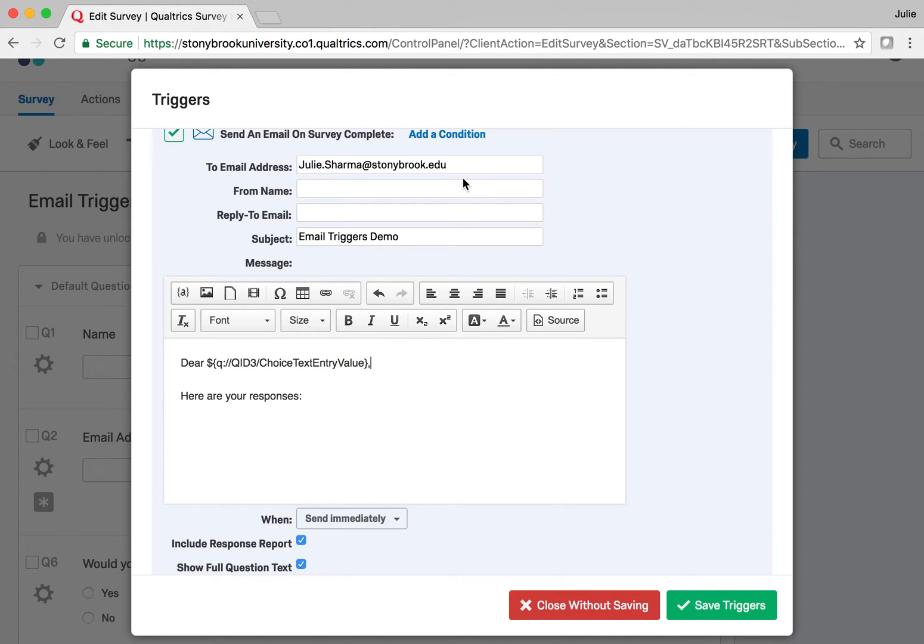
{"action": "left_click", "coordinate": [419, 165]}
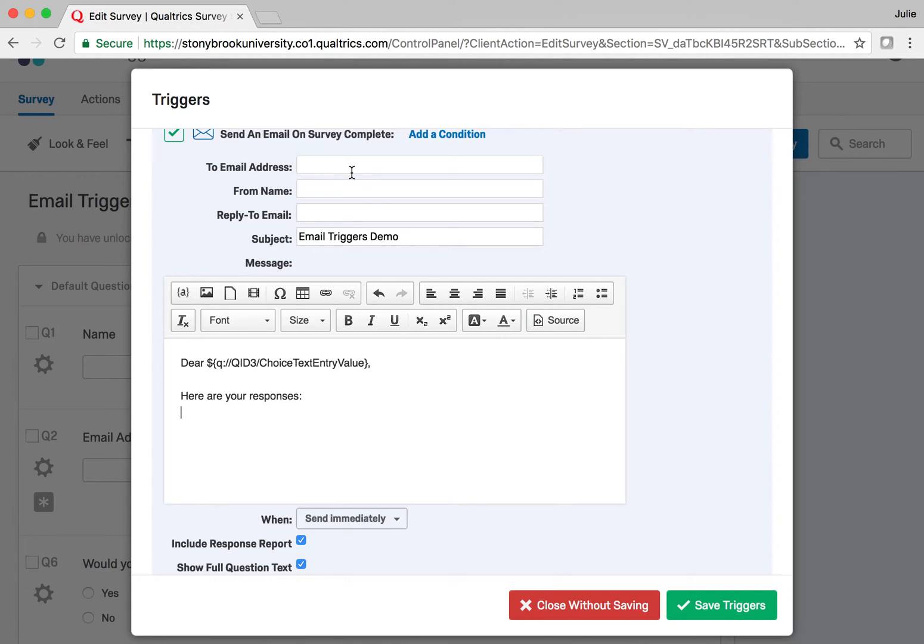
{"action": "mouse_move", "coordinate": [327, 454]}
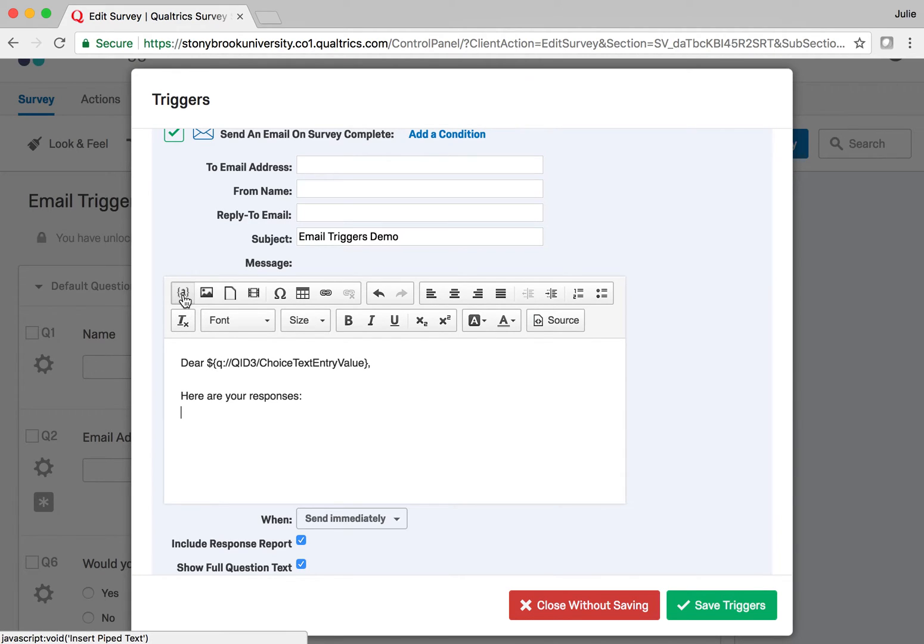
- Pipe the respondent's Q2 Email Address answer into the To Email Address field
{"action": "left_click", "coordinate": [183, 293]}
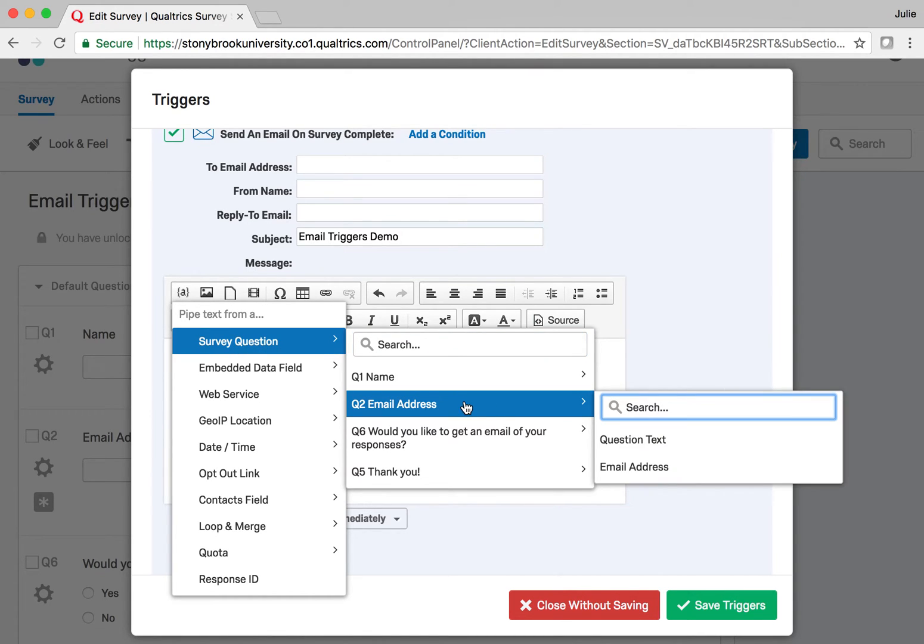
{"action": "mouse_move", "coordinate": [465, 408]}
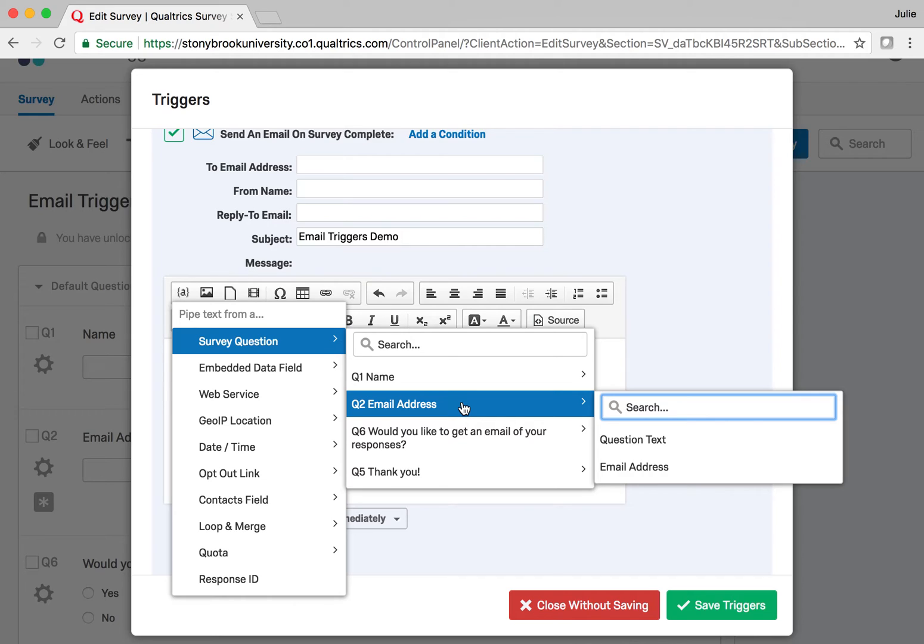
{"action": "left_click", "coordinate": [634, 467]}
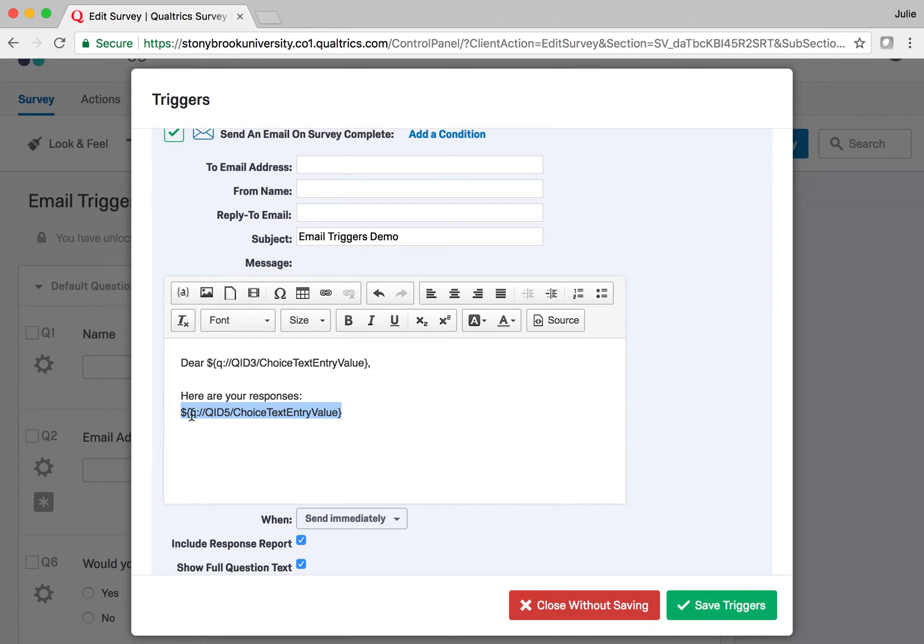
{"action": "right_click", "coordinate": [200, 412]}
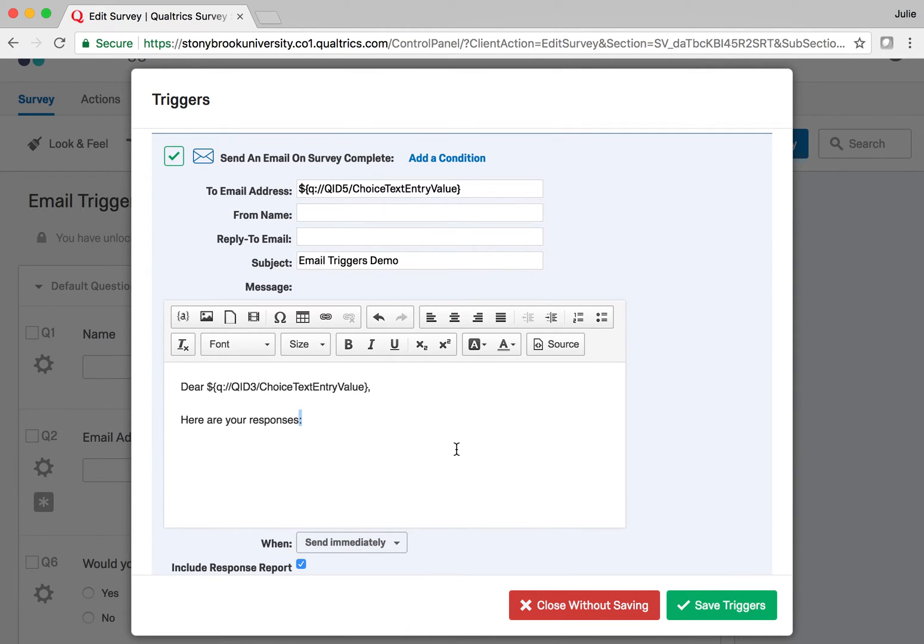
{"action": "mouse_move", "coordinate": [531, 332]}
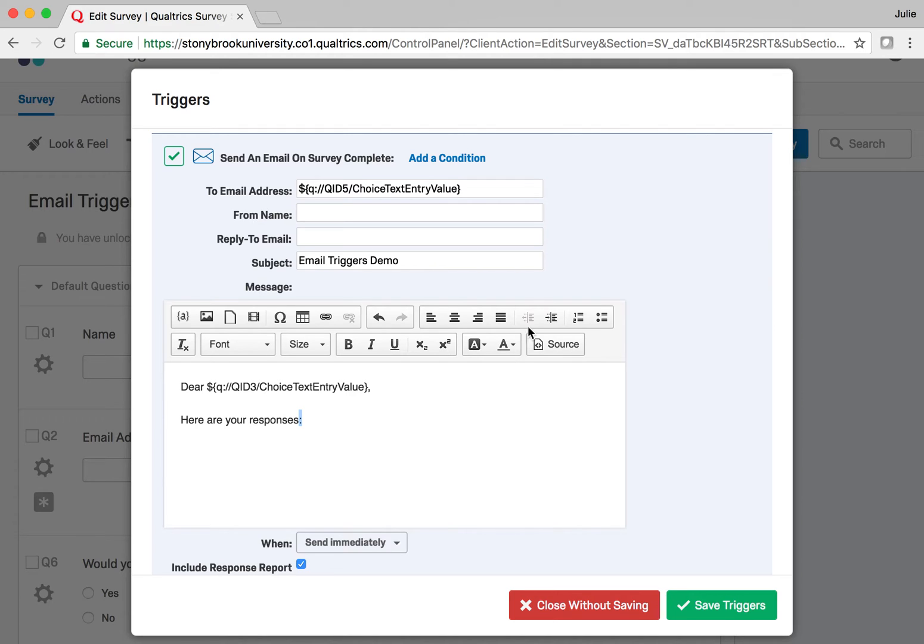
{"action": "mouse_move", "coordinate": [463, 162]}
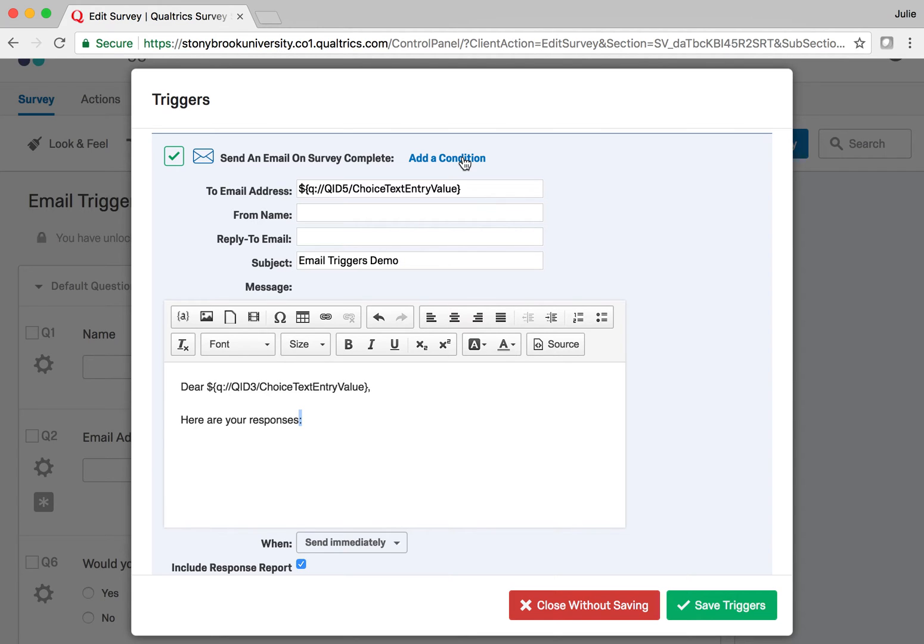
- Add the condition Q6 Yes Is Selected and save the triggers
{"action": "left_click", "coordinate": [446, 157]}
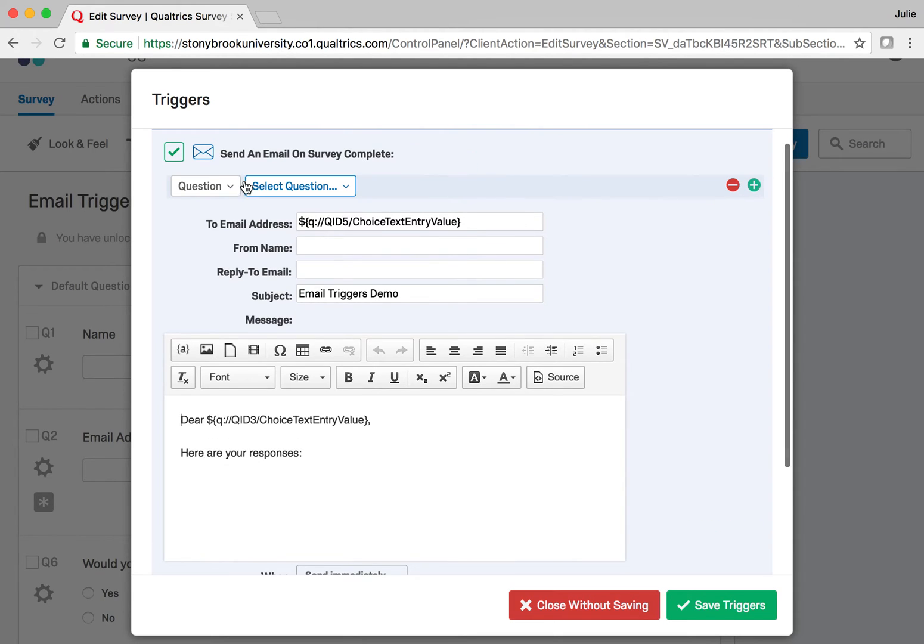
{"action": "left_click", "coordinate": [205, 186]}
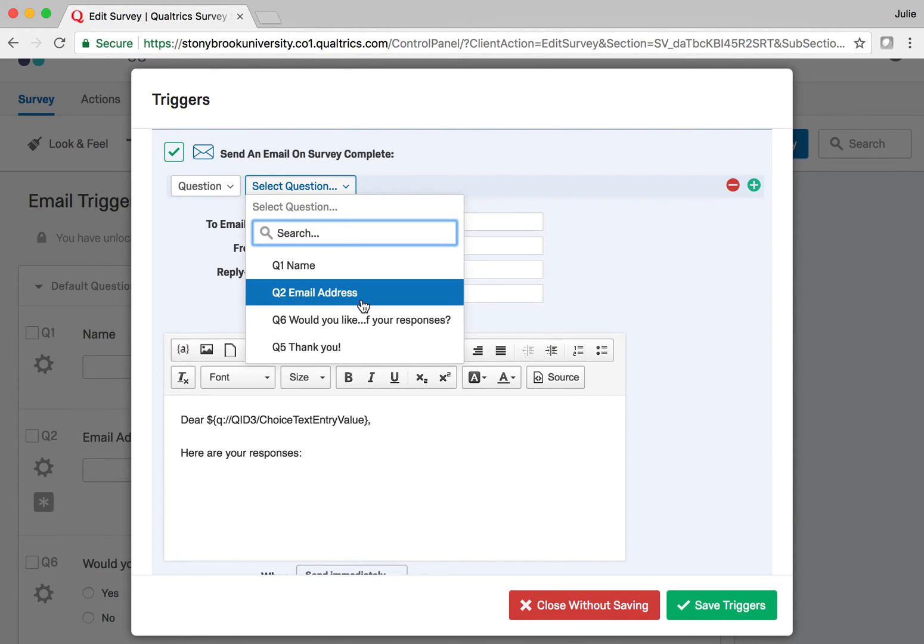
{"action": "mouse_move", "coordinate": [410, 324]}
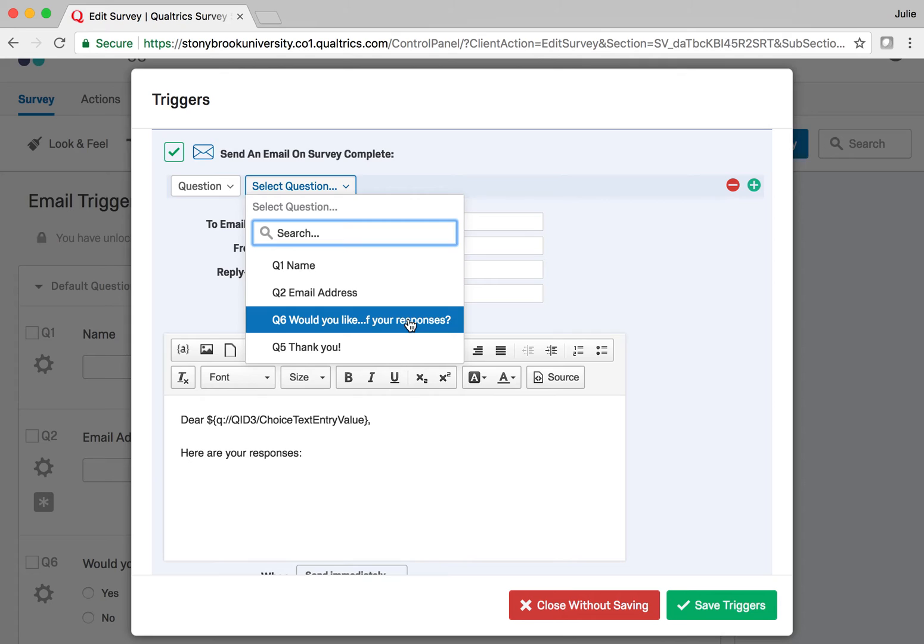
{"action": "left_click", "coordinate": [362, 319]}
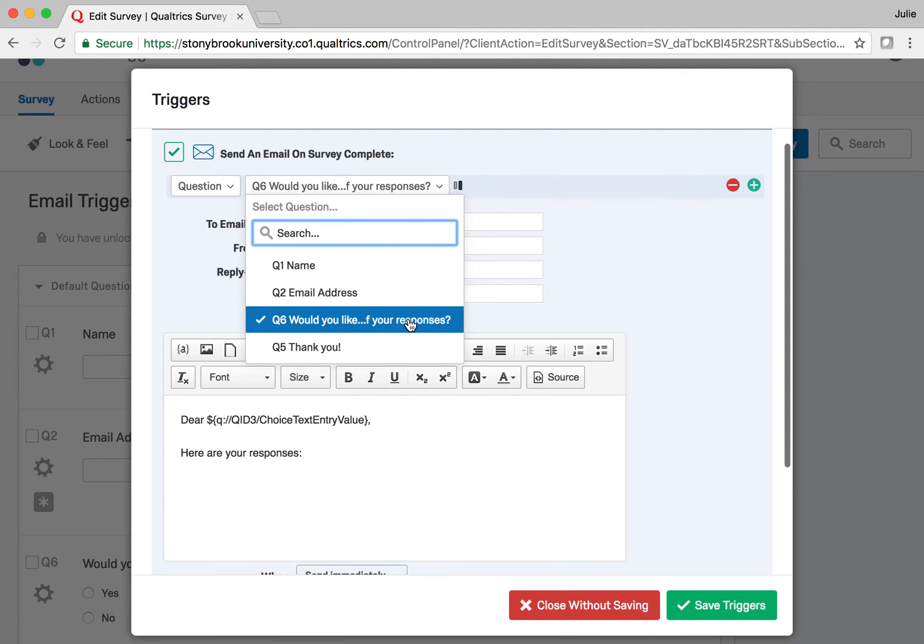
{"action": "left_click", "coordinate": [364, 319]}
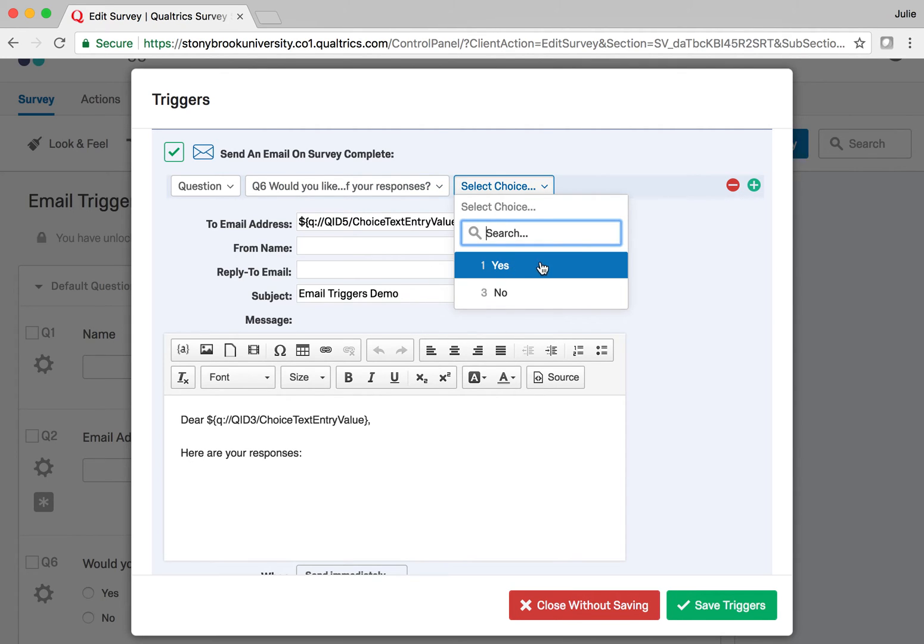
{"action": "left_click", "coordinate": [501, 265]}
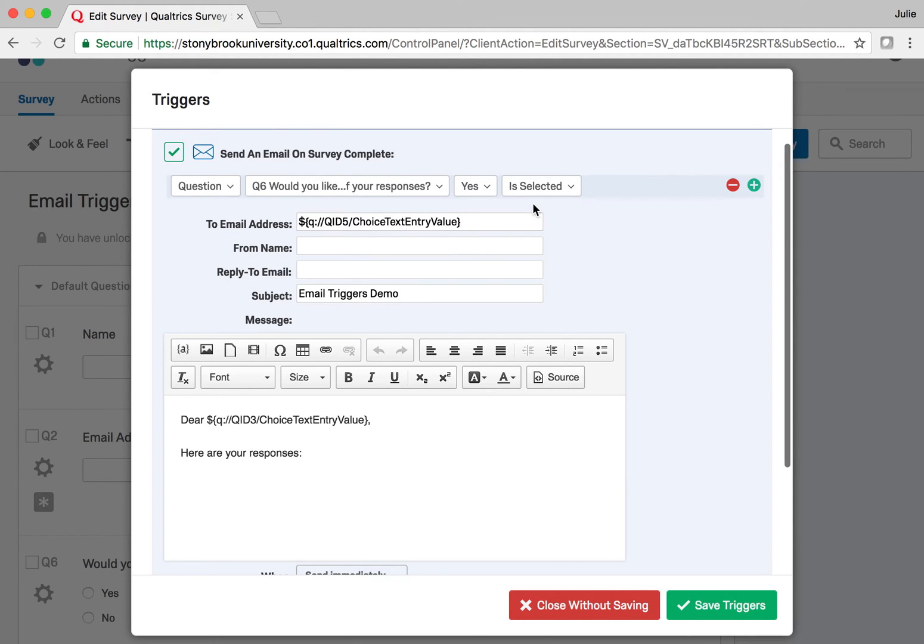
{"action": "scroll", "scroll_direction": "down", "scroll_amount": 3}
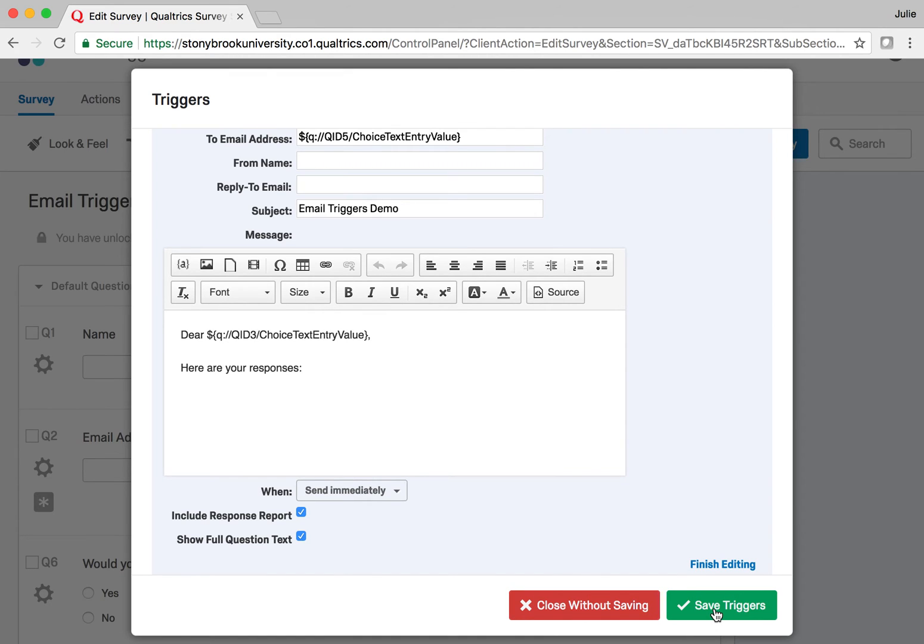
{"action": "left_click", "coordinate": [721, 606]}
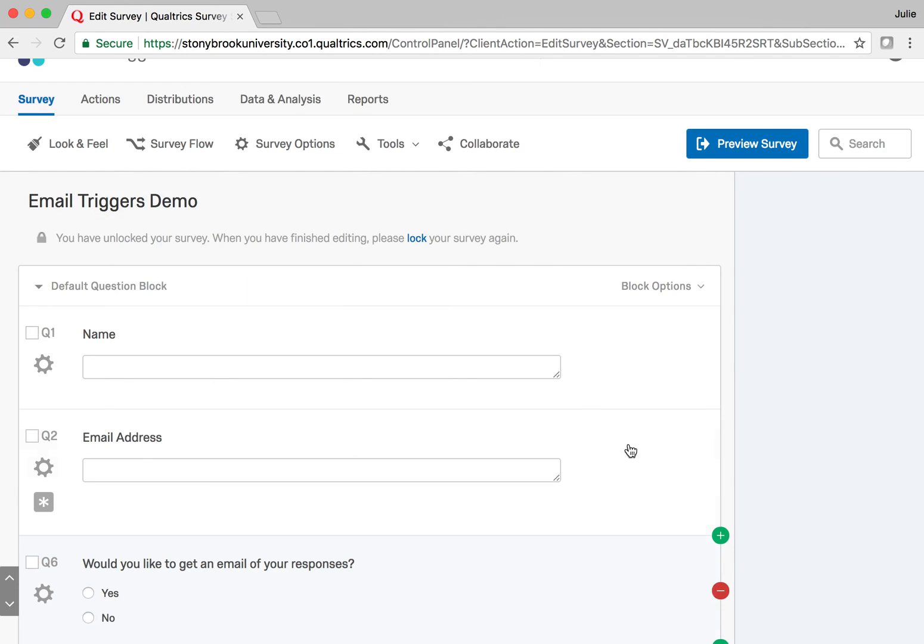
- Preview the survey and submit a test response as Test Test with Yes selected
{"action": "left_click", "coordinate": [731, 147]}
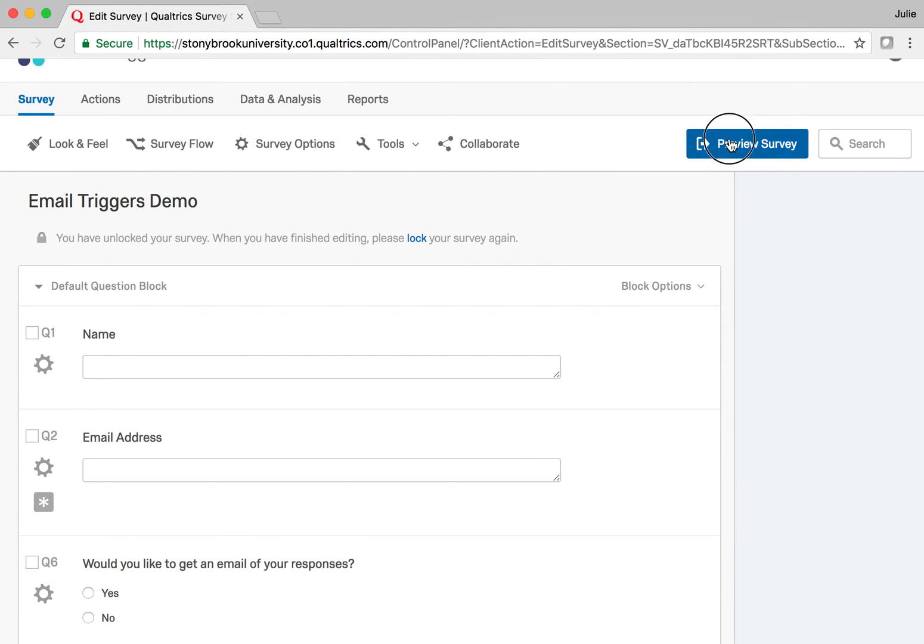
{"action": "left_click", "coordinate": [745, 143]}
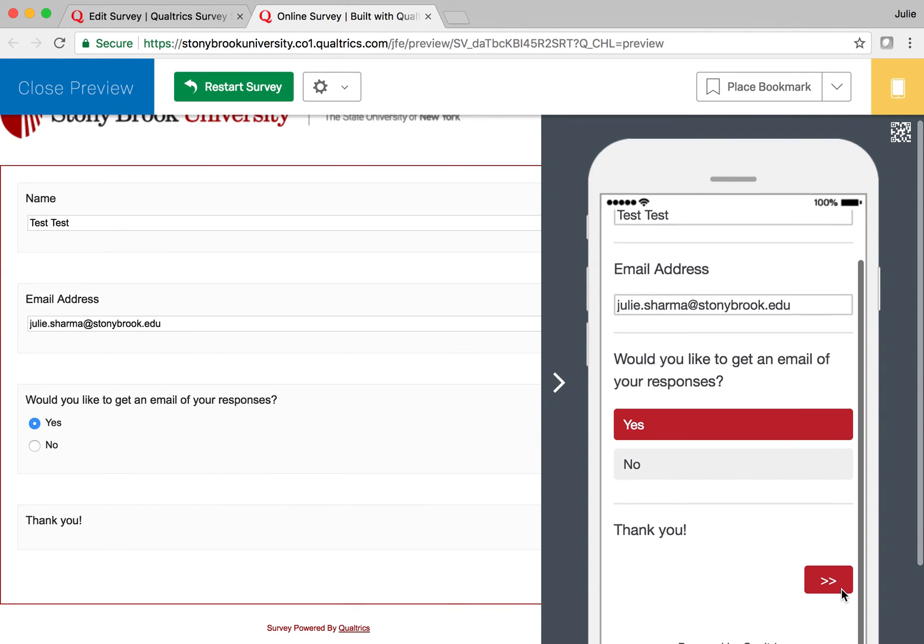
{"action": "left_click", "coordinate": [826, 581]}
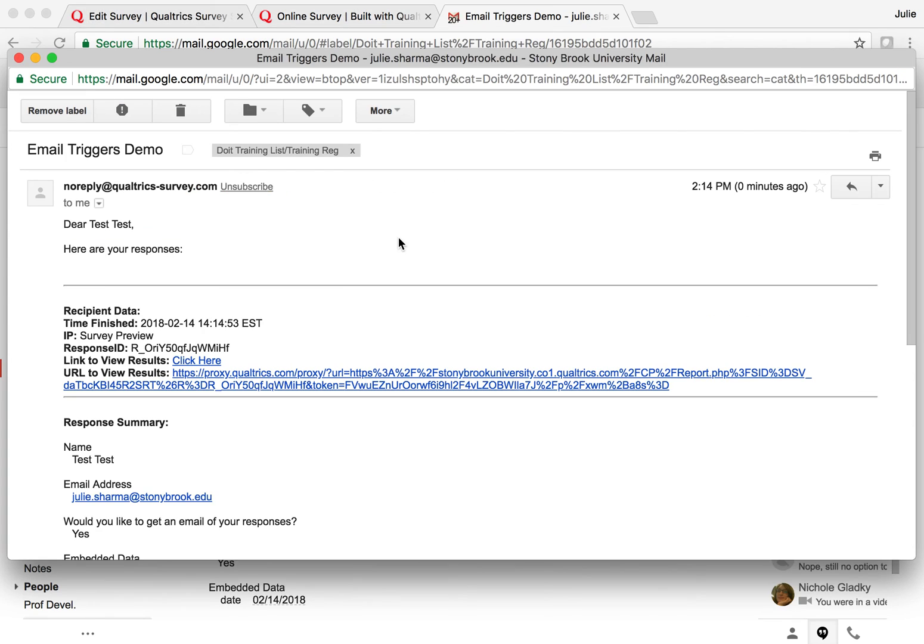
{"action": "mouse_move", "coordinate": [446, 230]}
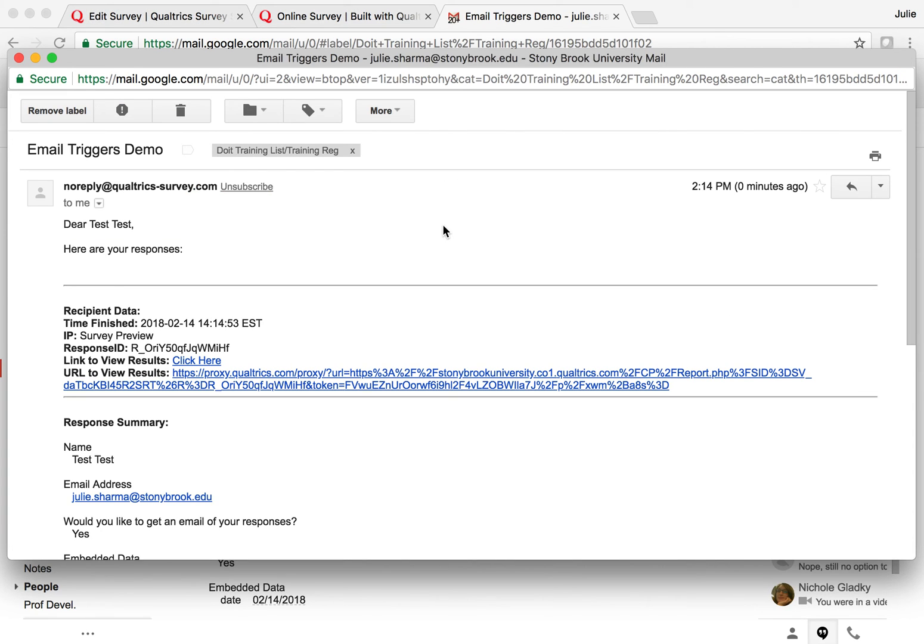
{"action": "mouse_move", "coordinate": [431, 263]}
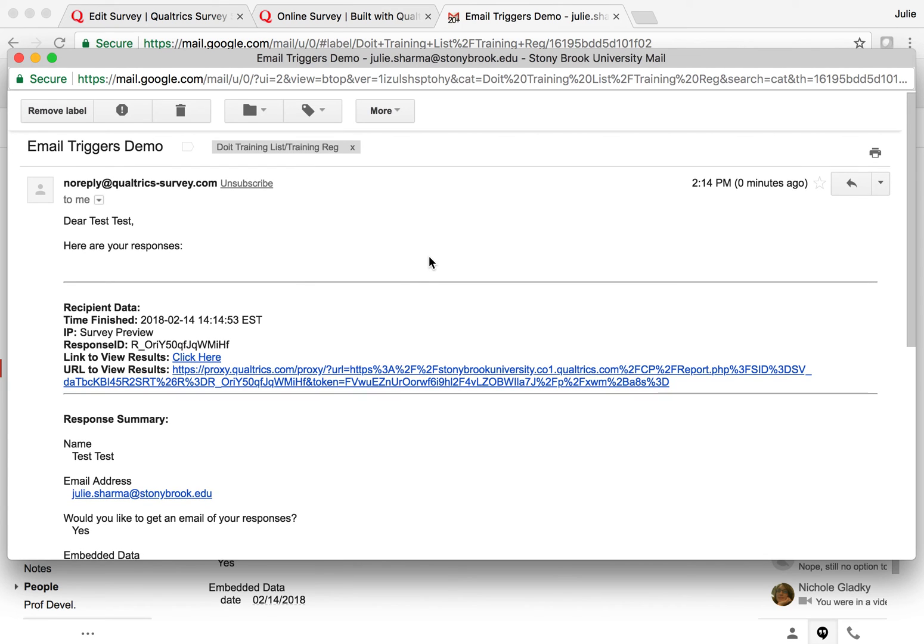
- Review the triggered Gmail message's greeting and response summary, then return to the survey's Tools list
{"action": "scroll", "scroll_direction": "down", "scroll_amount": 3}
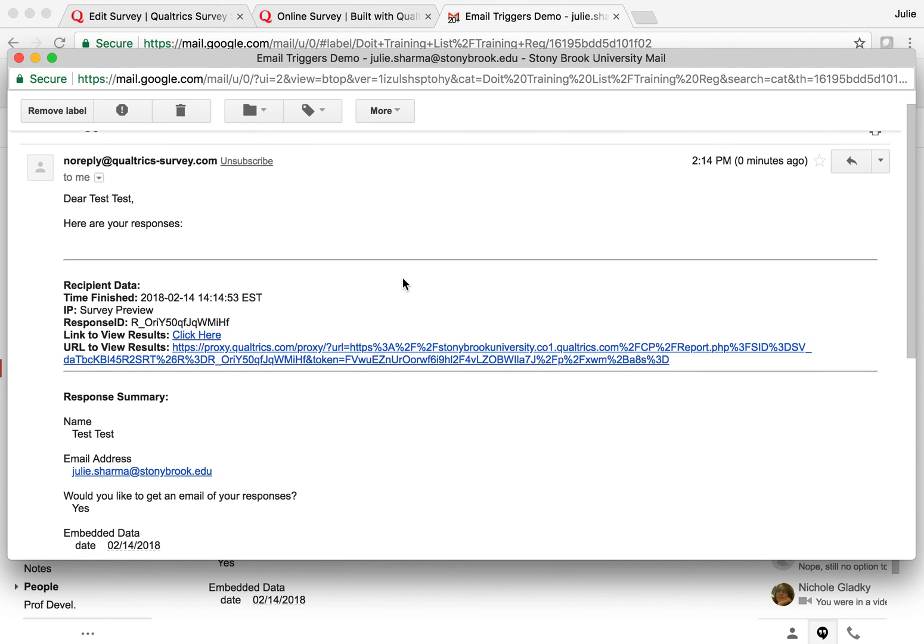
{"action": "mouse_move", "coordinate": [379, 299]}
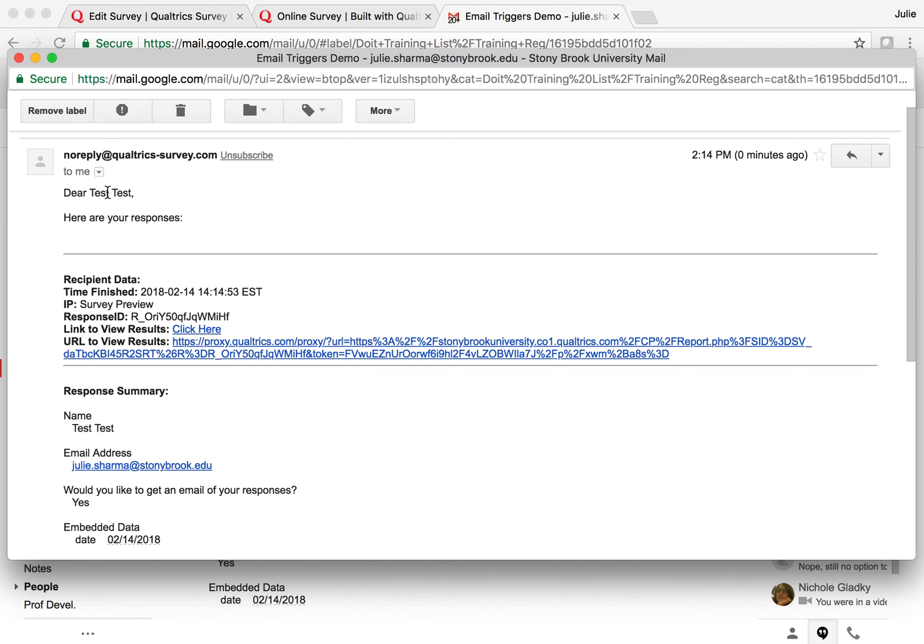
{"action": "scroll", "scroll_direction": "down", "scroll_amount": 3}
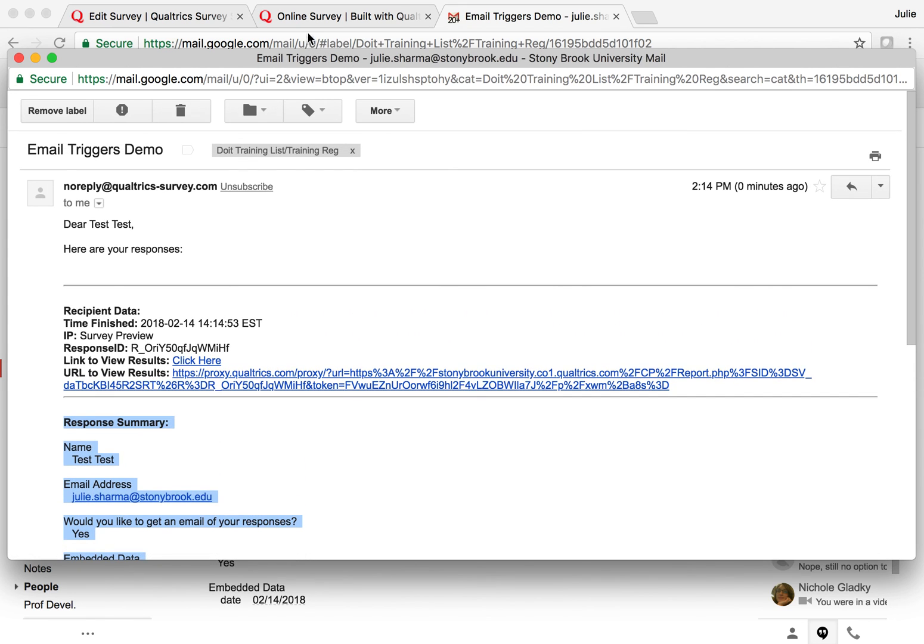
{"action": "left_click", "coordinate": [155, 16]}
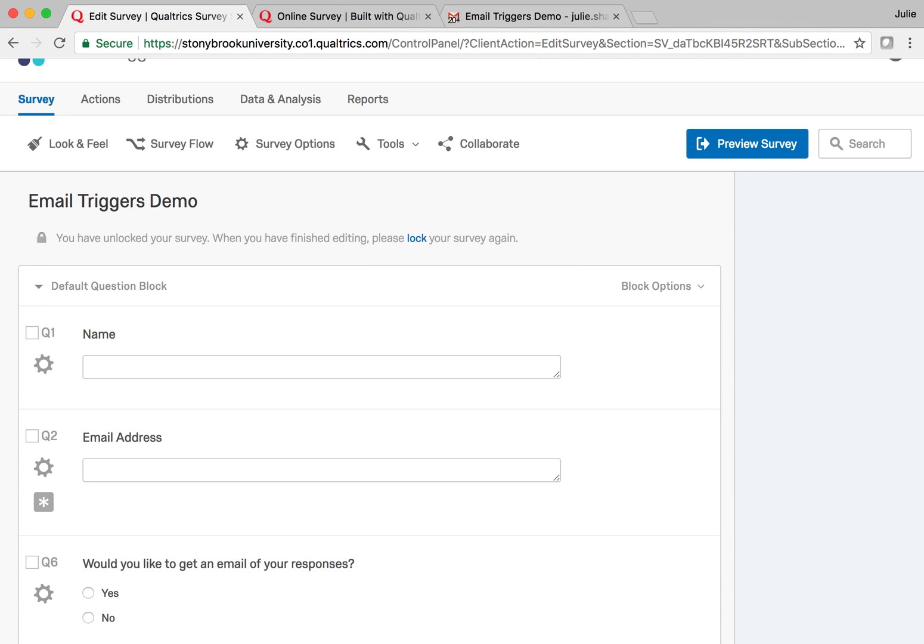
{"action": "left_click", "coordinate": [386, 143]}
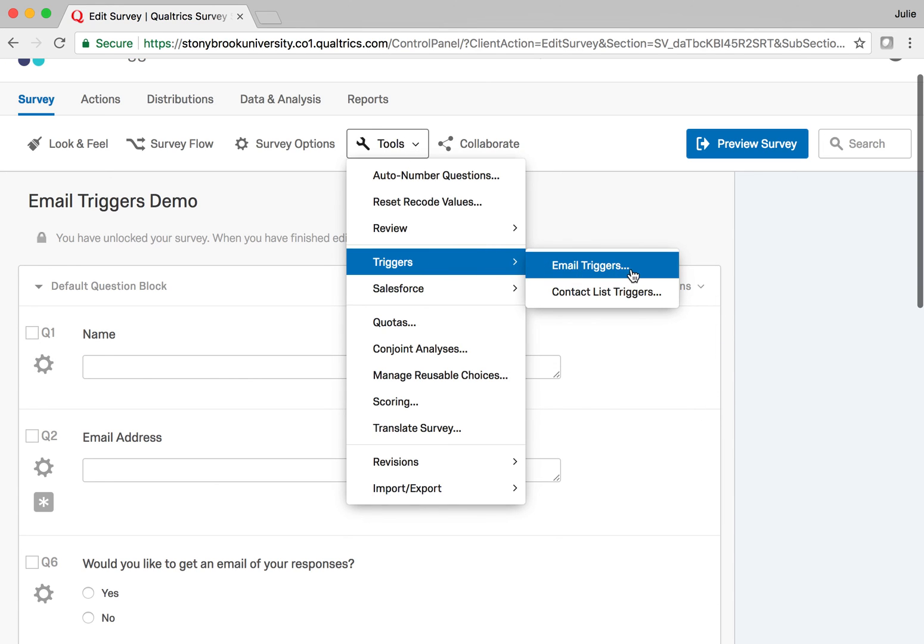
{"action": "mouse_move", "coordinate": [643, 272]}
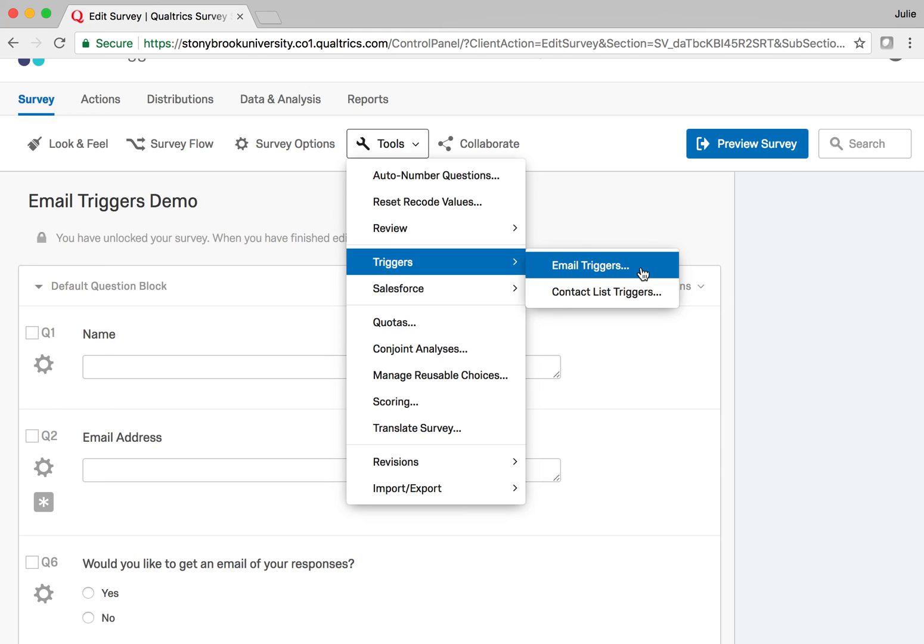